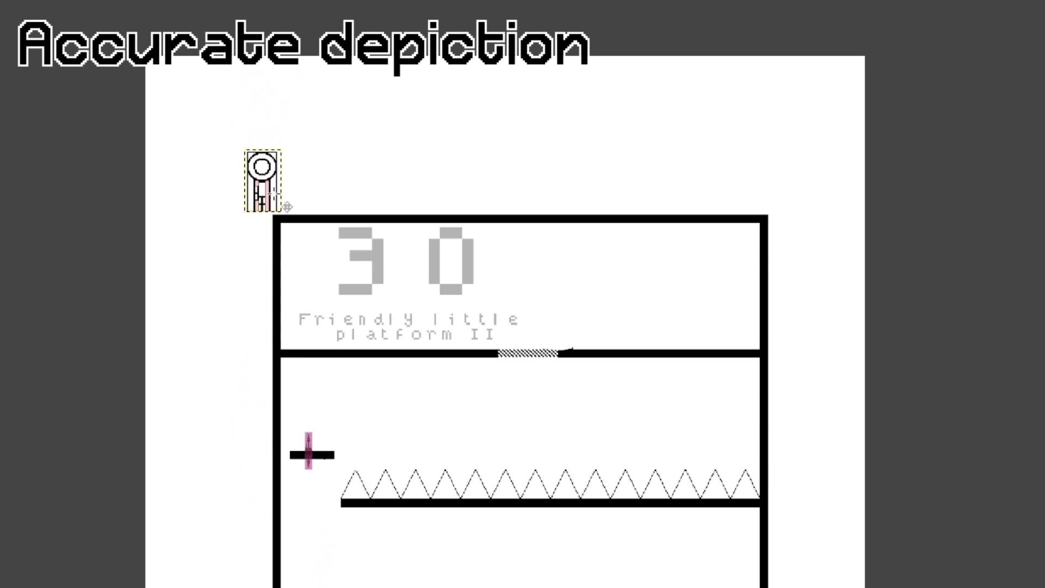
# Step: Drag the player figure along the out-of-bounds path to beside the large black block
pyautogui.moveTo(264, 180); pyautogui.dragTo(698, 123)
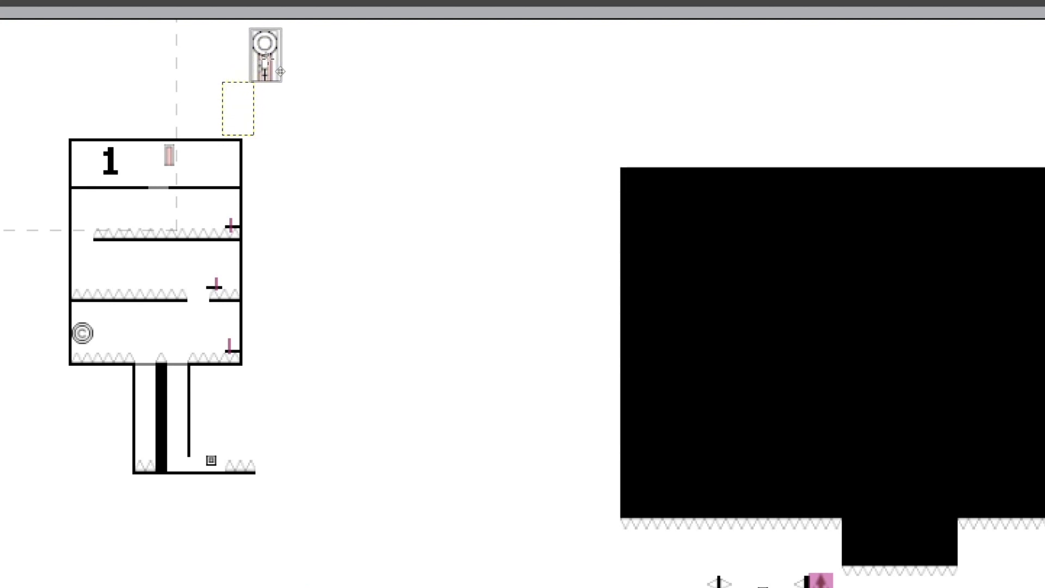
pyautogui.moveTo(267, 56); pyautogui.dragTo(530, 333)
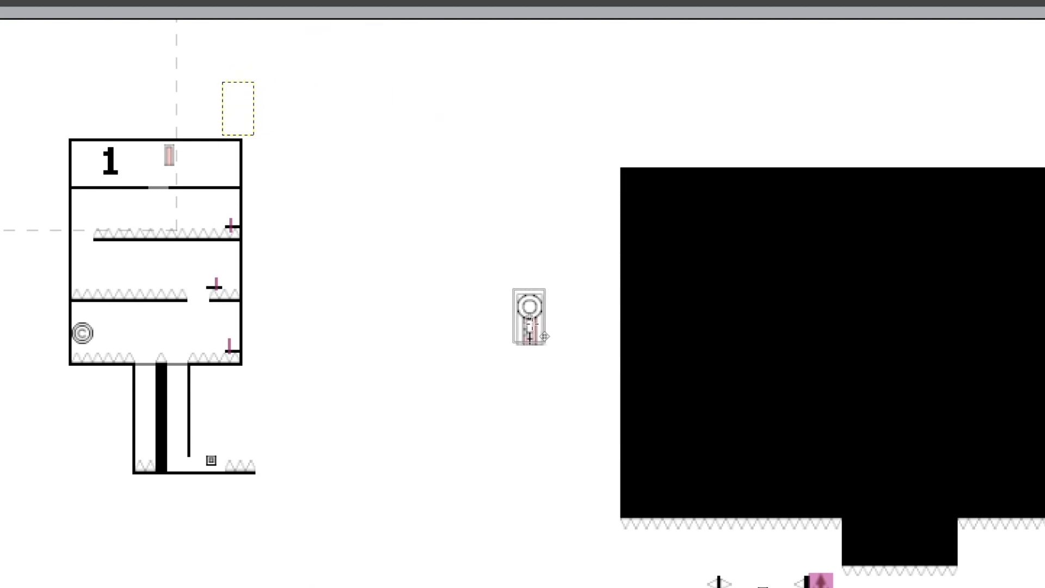
pyautogui.moveTo(530, 317); pyautogui.dragTo(610, 493)
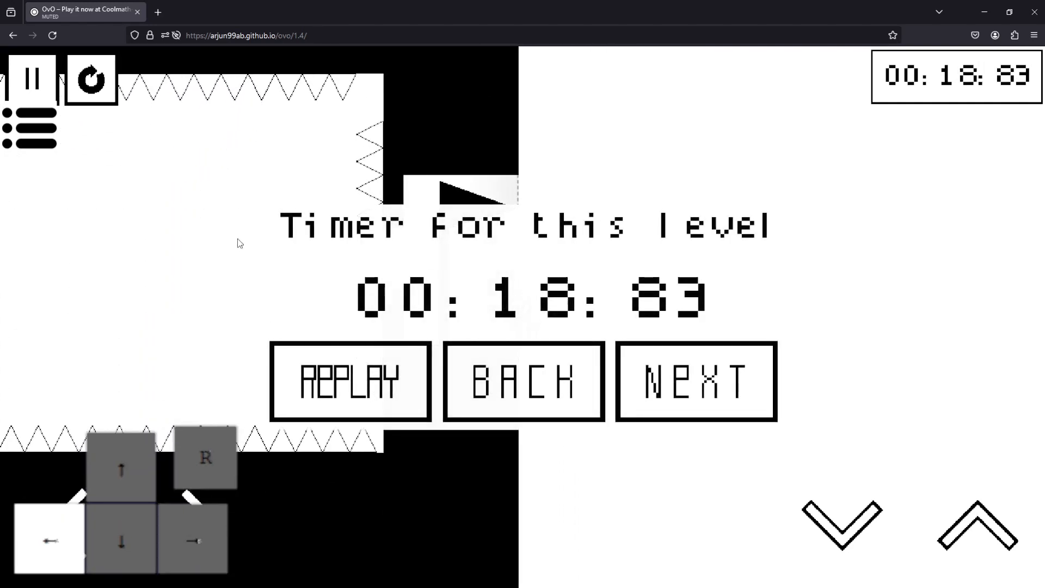
# Step: Replay level 30 'Friendly little platform II' after finishing in 00:18:83
pyautogui.click(696, 380)
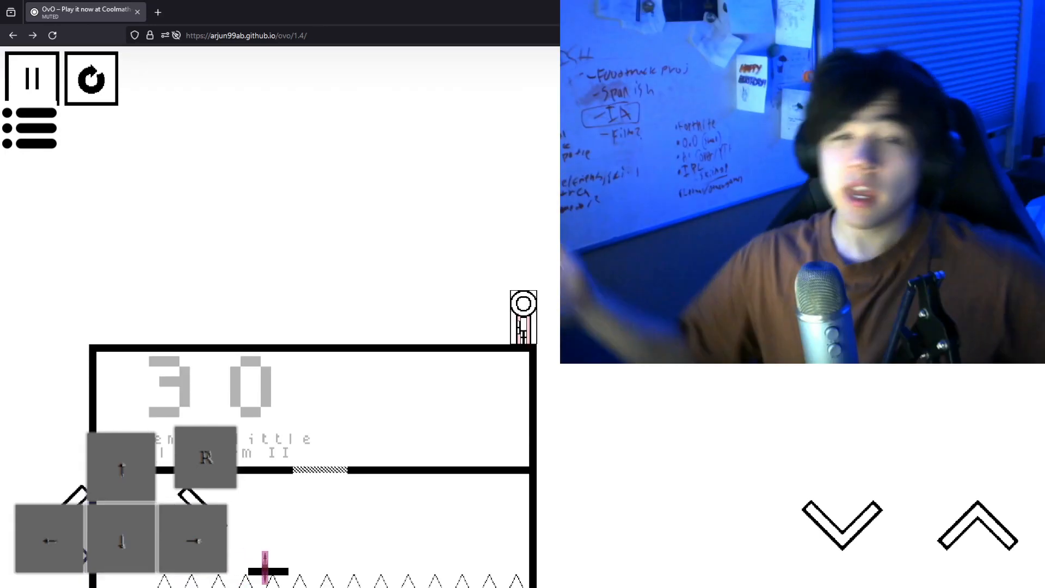